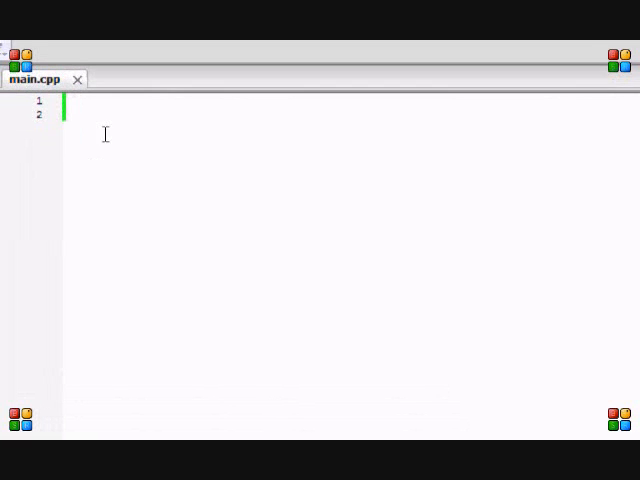
{"action": "mouse_move", "coordinate": [84, 220]}
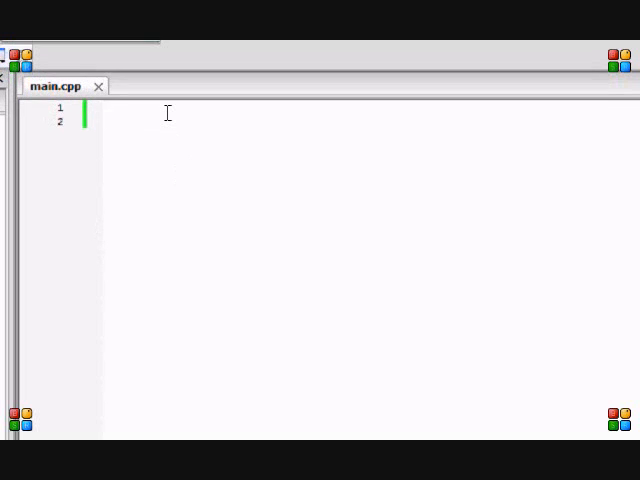
Write #include <iostream> and #include <SFML/Graphics.hpp> on the first two lines of main.cpp.
{"action": "type", "text": "#Inc"}
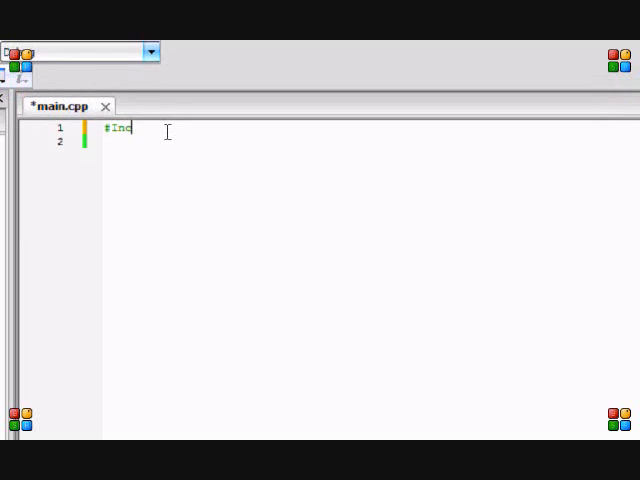
{"action": "type", "text": "lude"}
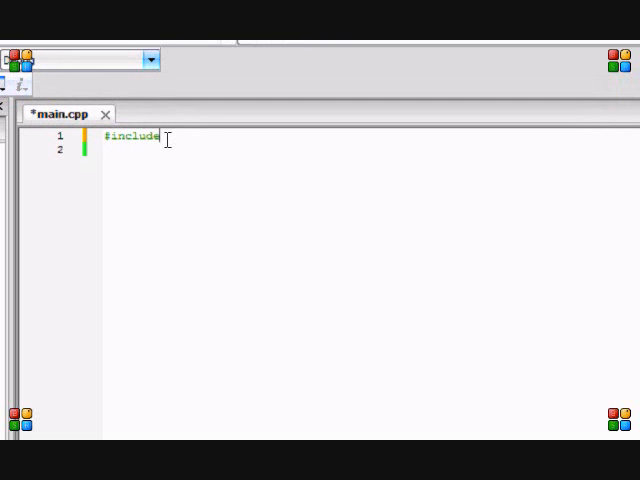
{"action": "type", "text": "<iostream>"}
{"action": "left_click", "coordinate": [370, 150]}
{"action": "type", "text": "#inlcude"}
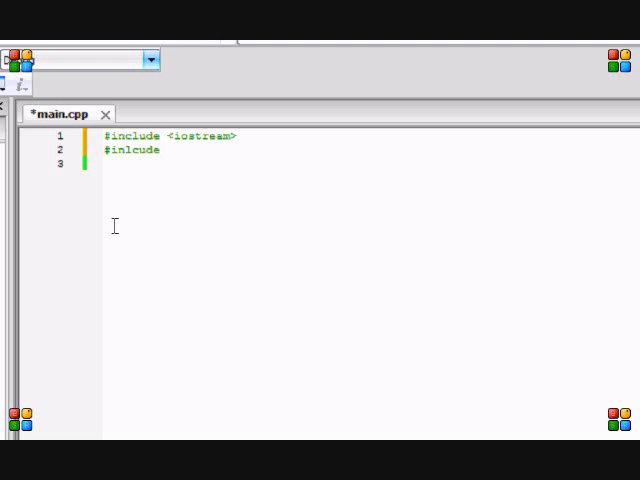
{"action": "key", "text": "BackSpace"}
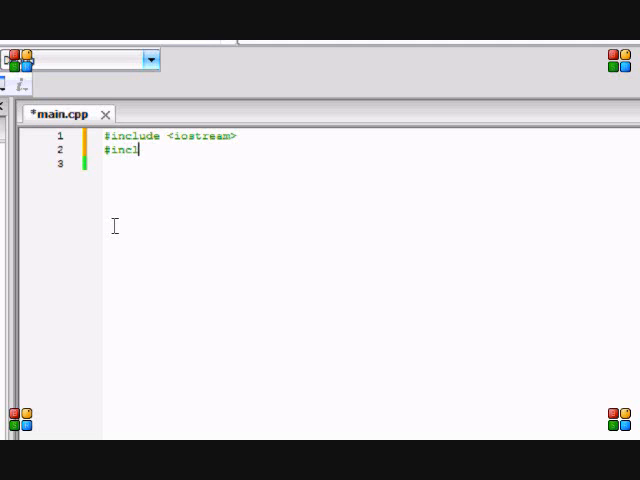
{"action": "type", "text": "ude"}
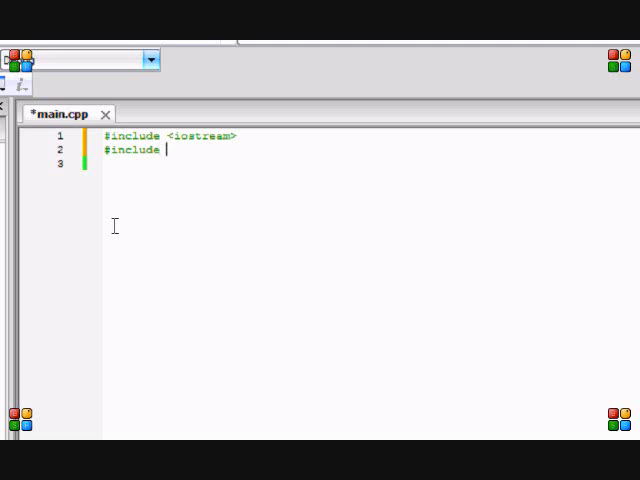
{"action": "type", "text": "<SFML"}
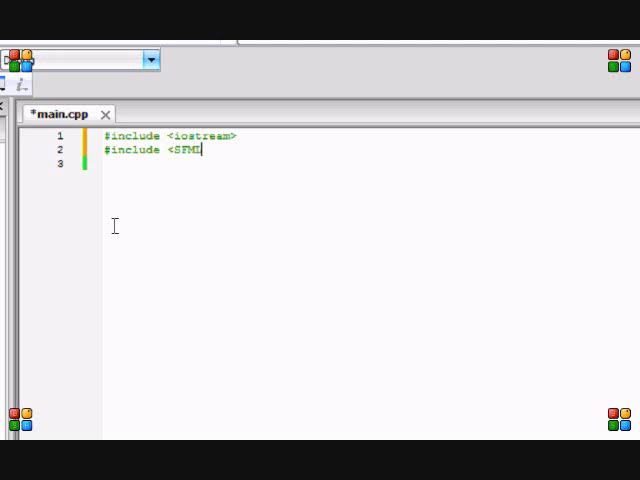
{"action": "type", "text": "/Graphic"}
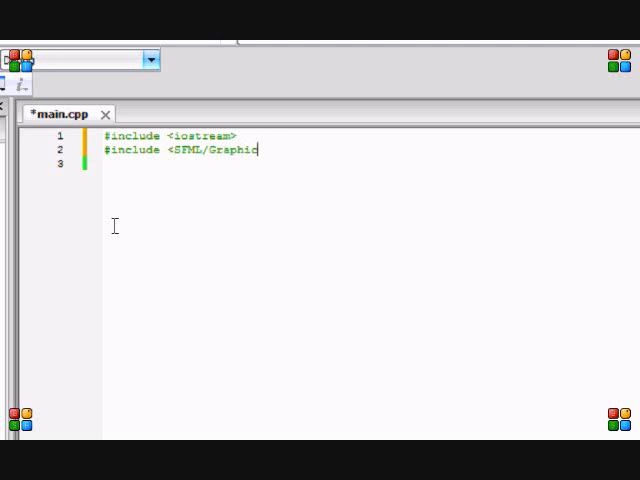
{"action": "type", "text": "s.hpp>"}
{"action": "type", "text": "int"}
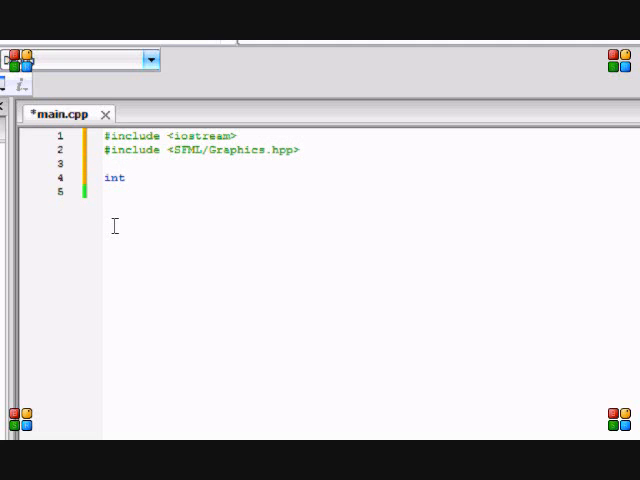
Write int main with return 0 and sf::RenderWindow Screen(sf::VideoMode(800, 600, 32), "Tutorial").
{"action": "type", "text": "main () {"}
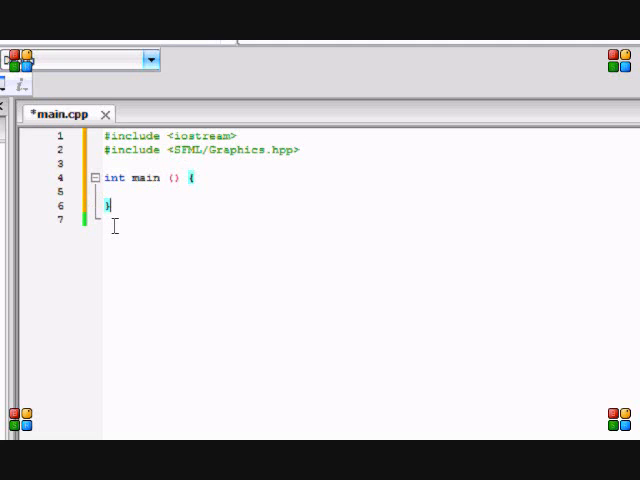
{"action": "type", "text": "return 0;"}
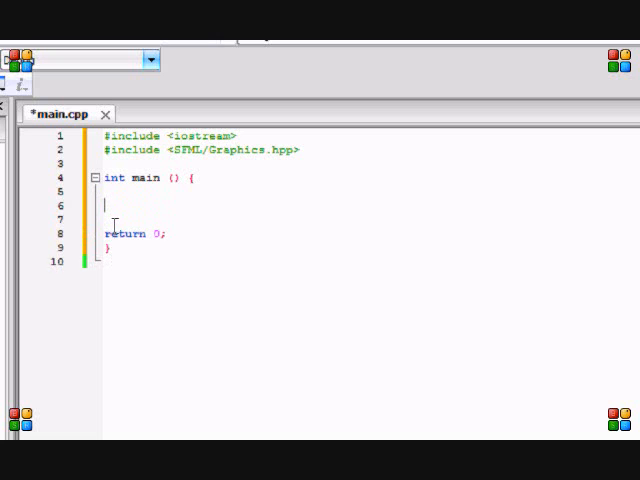
{"action": "type", "text": "sf::RenderWindow"}
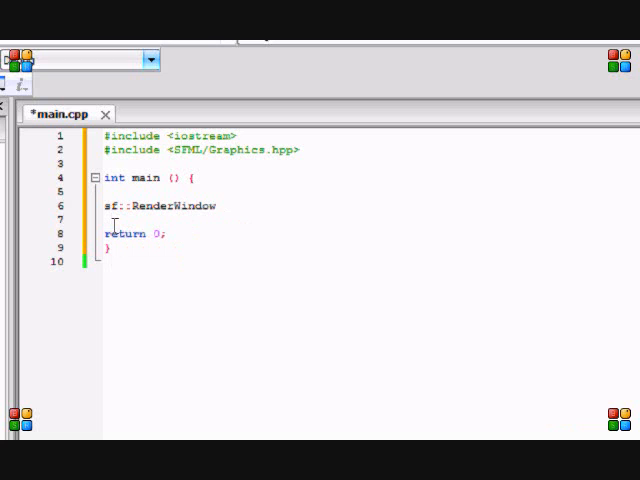
{"action": "type", "text": "Screen"}
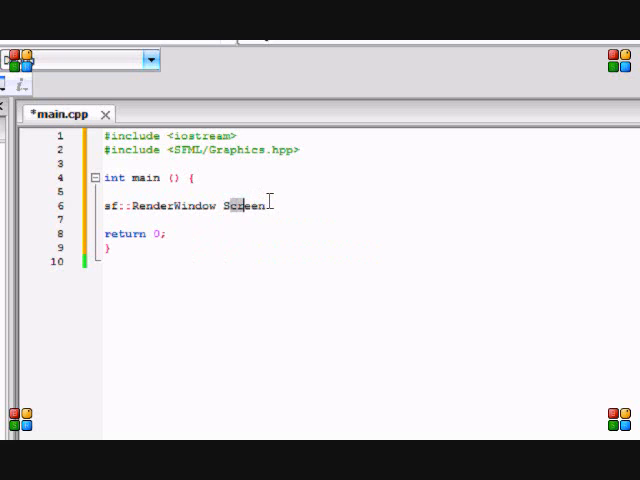
{"action": "type", "text": "(sf::Vi"}
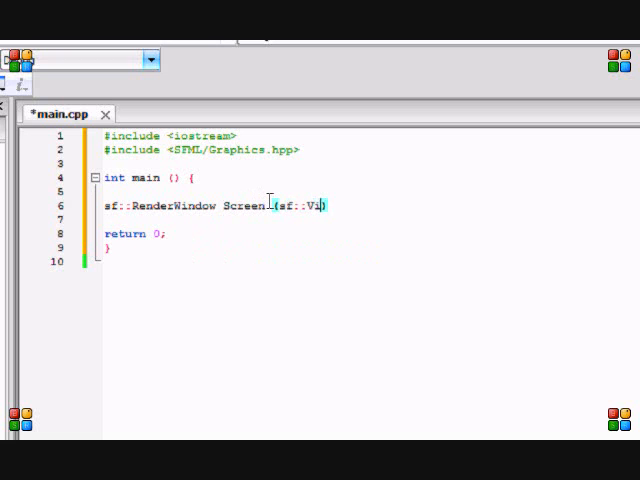
{"action": "type", "text": "deoMode ()"}
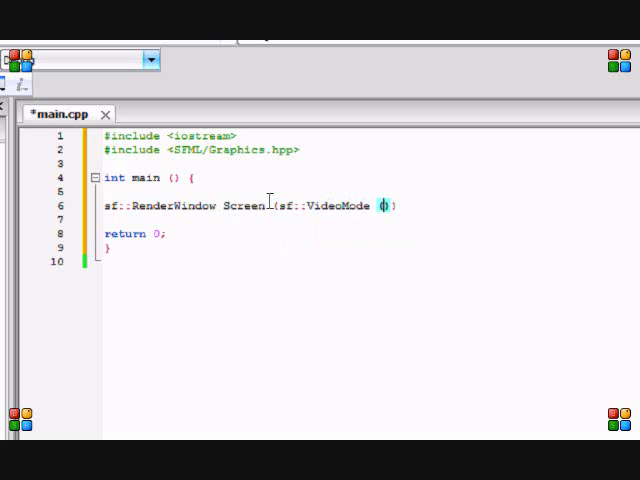
{"action": "type", "text": "800, 600,"}
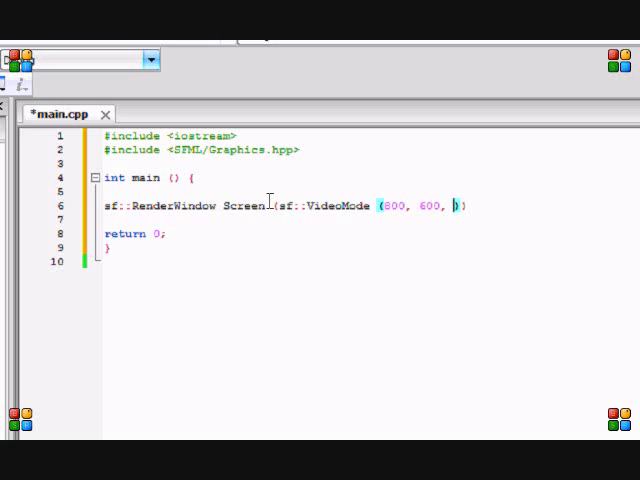
{"action": "type", "text": "32"}
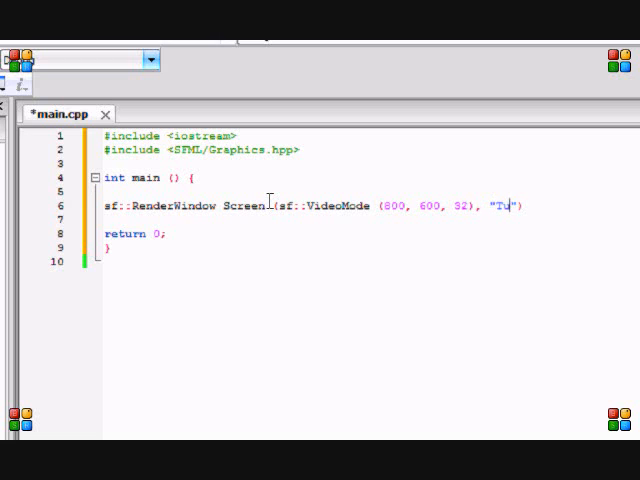
{"action": "type", "text": "torial"}
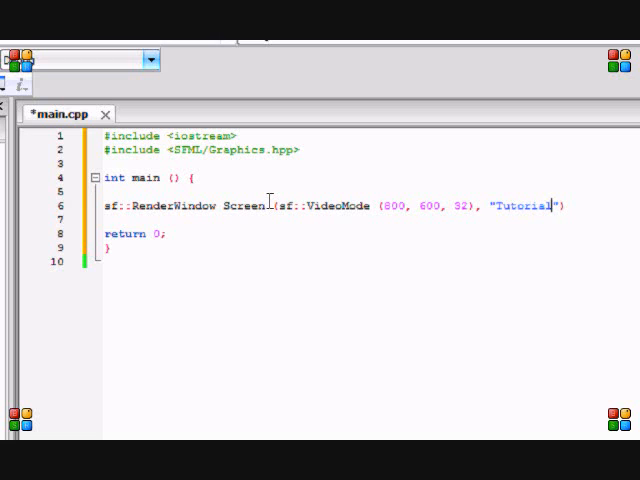
{"action": "type", "text": ");"}
{"action": "type", "text": "whi"}
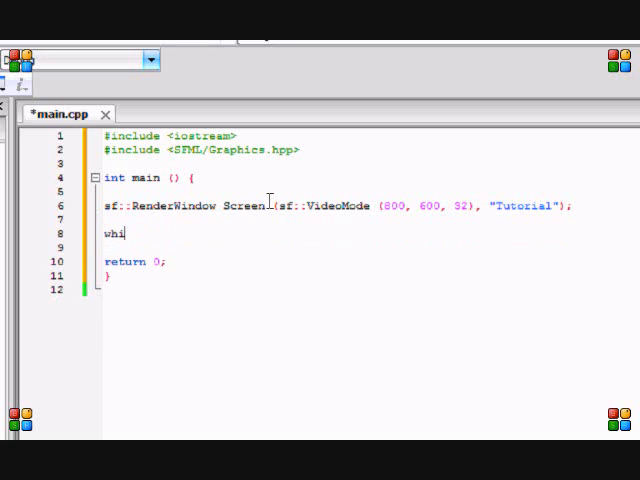
Add a while (Screen.IsOpened()) loop with empty braces inside main.
{"action": "type", "text": "le ()"}
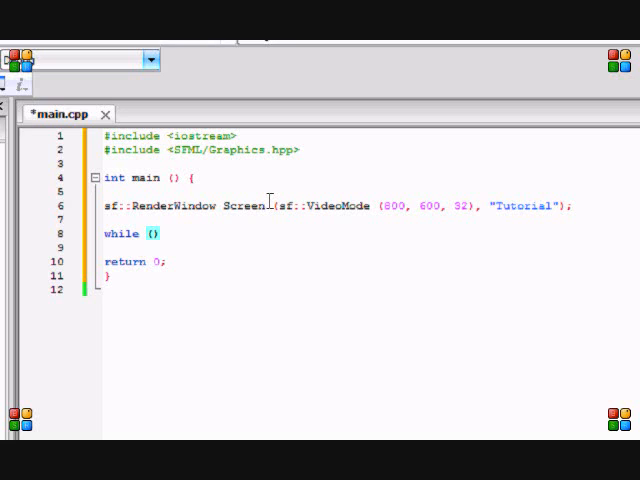
{"action": "left_click", "coordinate": [150, 232]}
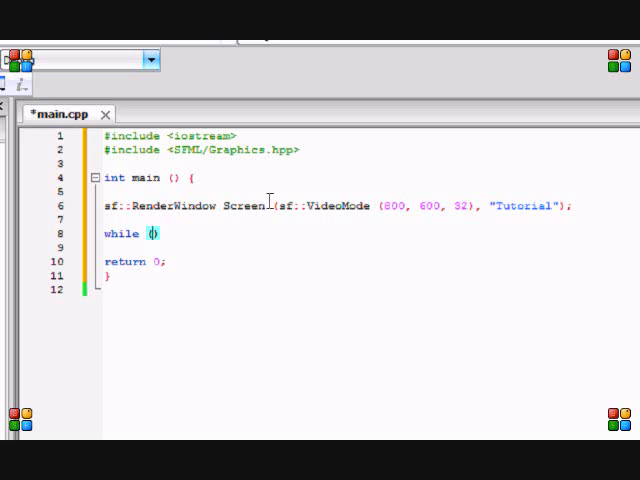
{"action": "type", "text": "Screen.IsOpened ("}
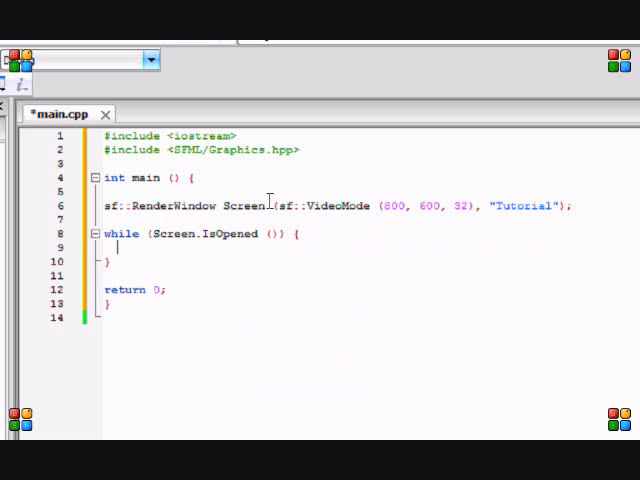
Add an sf::Event loop over Screen.GetEvent that calls Screen.Close() when Event.Type is sf::Event::Closed.
{"action": "type", "text": "sf::Event Event;"}
{"action": "type", "text": "whi"}
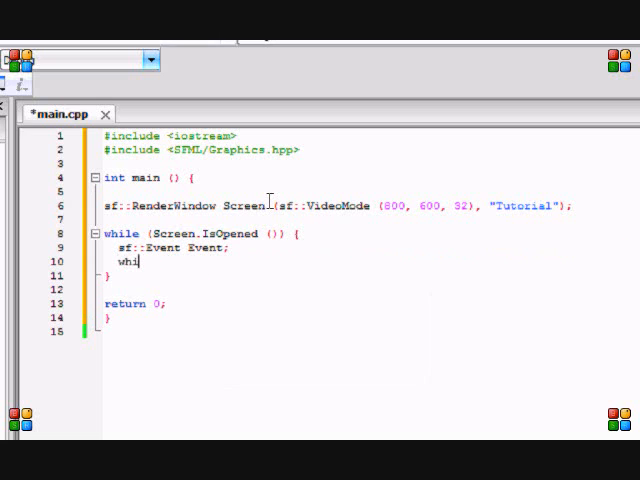
{"action": "type", "text": "le (S"}
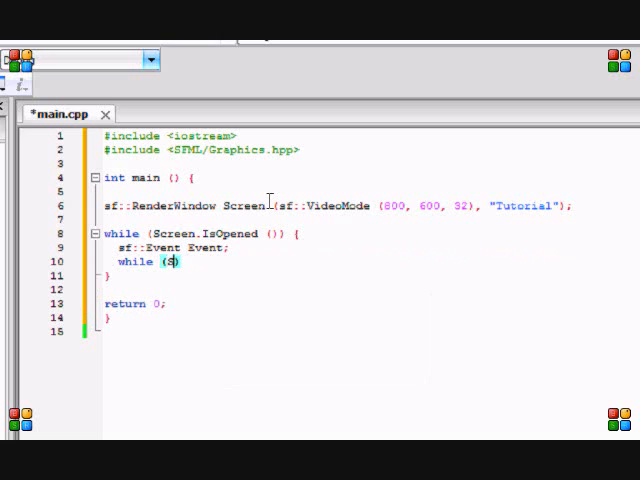
{"action": "type", "text": "creen.Get"}
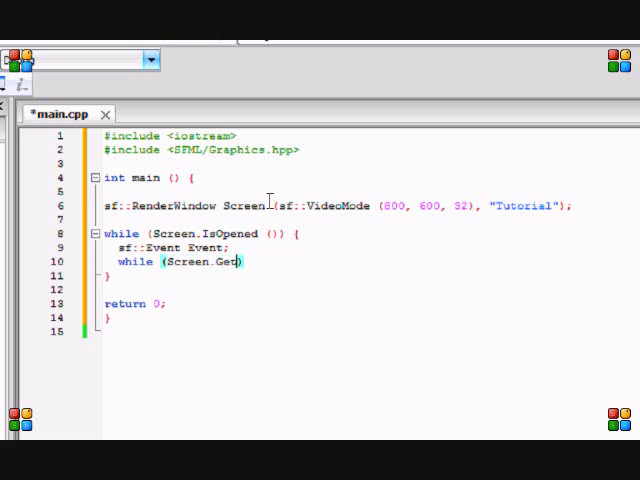
{"action": "type", "text": "Event (Eve"}
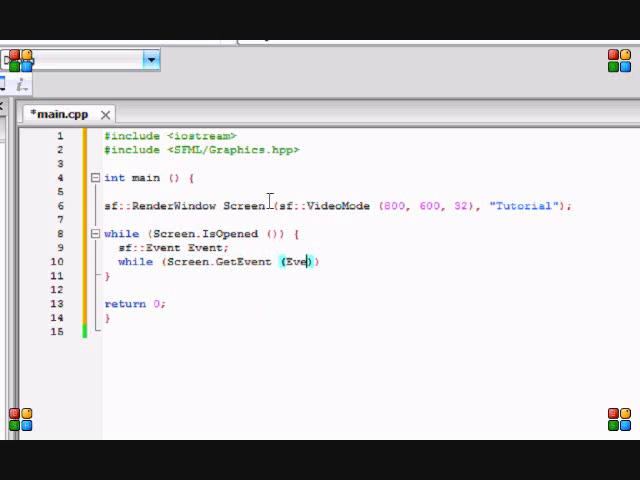
{"action": "type", "text": "nt"}
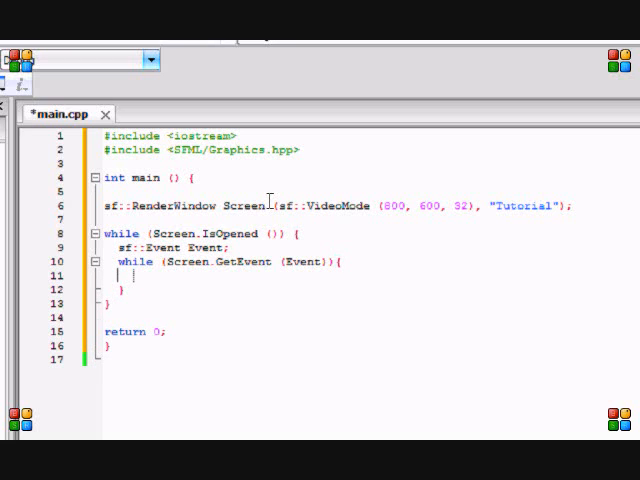
{"action": "type", "text": "if (E"}
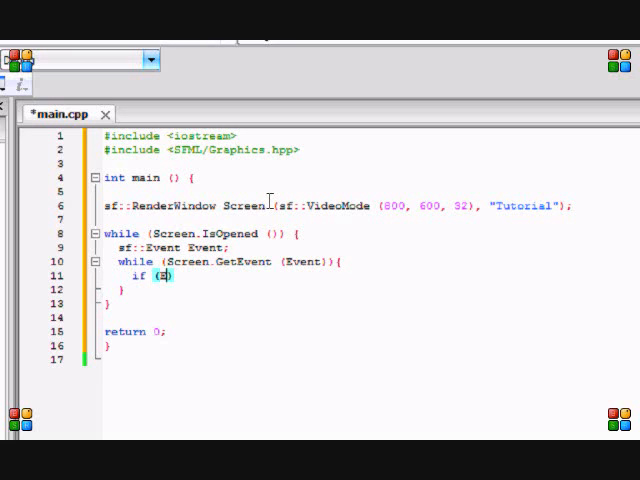
{"action": "type", "text": "vent."}
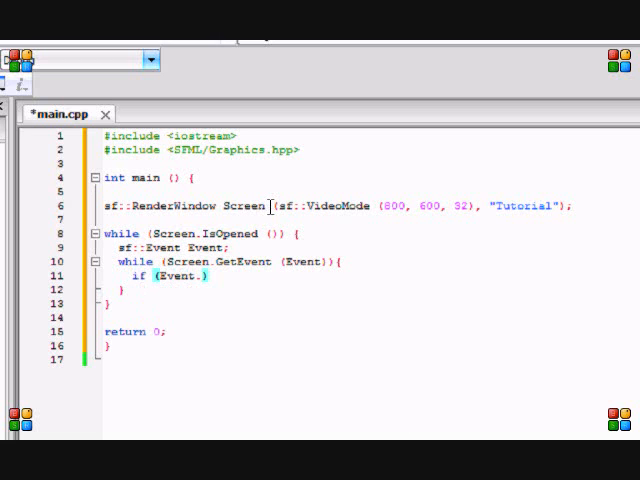
{"action": "type", "text": "Type == sf::Event::C"}
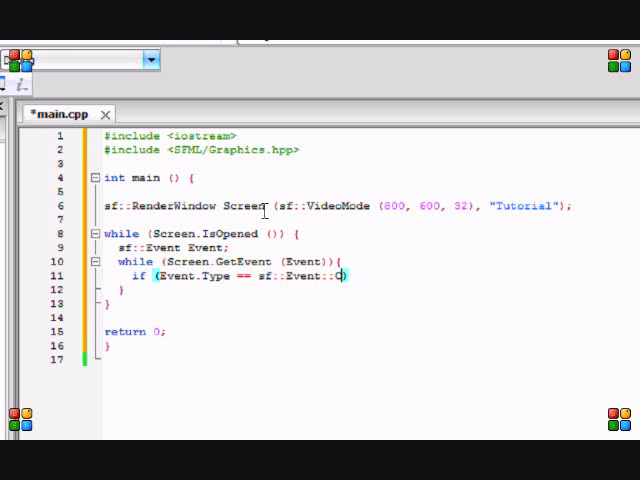
{"action": "type", "text": "losed ()"}
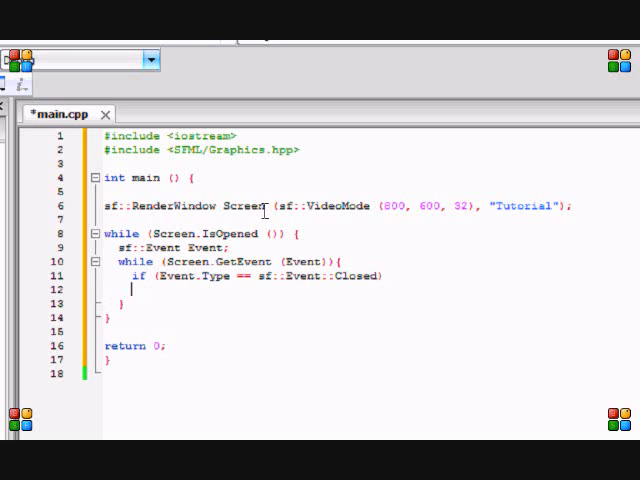
{"action": "type", "text": "Sc"}
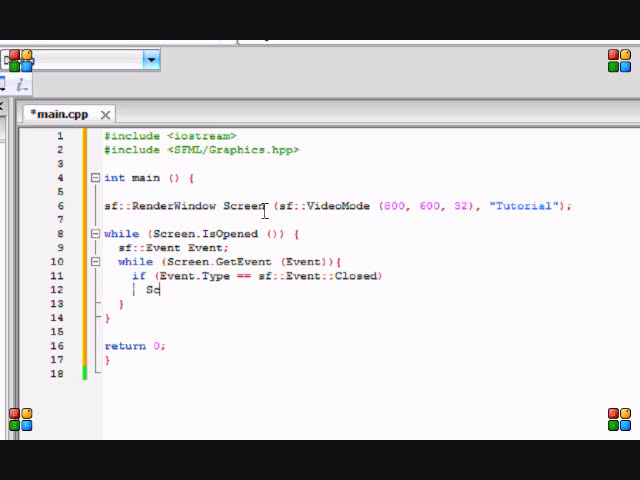
{"action": "type", "text": "creen.Close ();"}
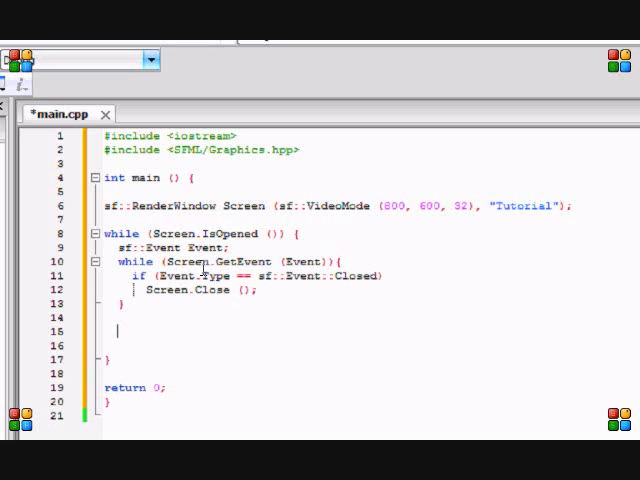
Add Screen.Clear(); and Screen.Display(); after the event loop.
{"action": "type", "text": "Screen.Cle"}
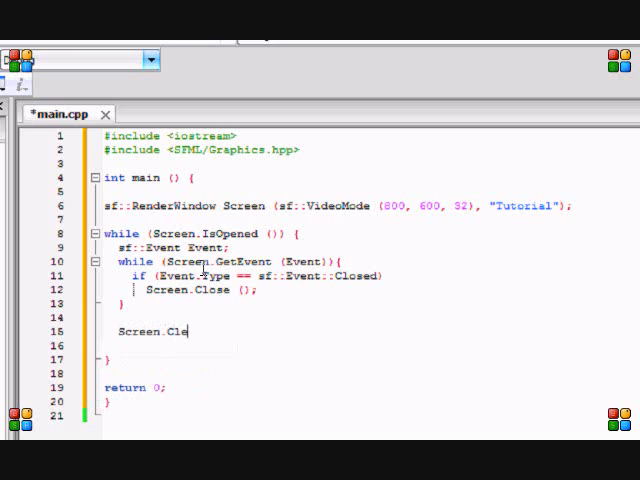
{"action": "type", "text": "ar"}
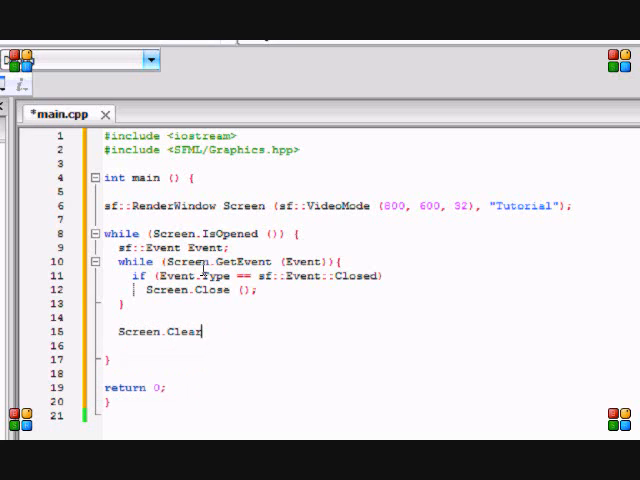
{"action": "type", "text": "();"}
{"action": "type", "text": "Screen.Dis"}
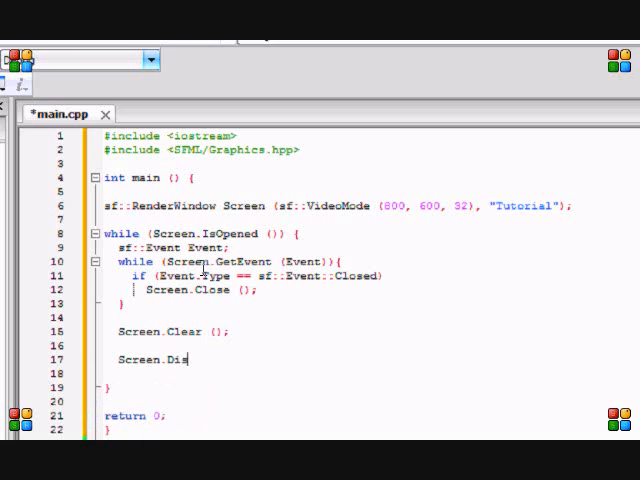
{"action": "type", "text": "play ();"}
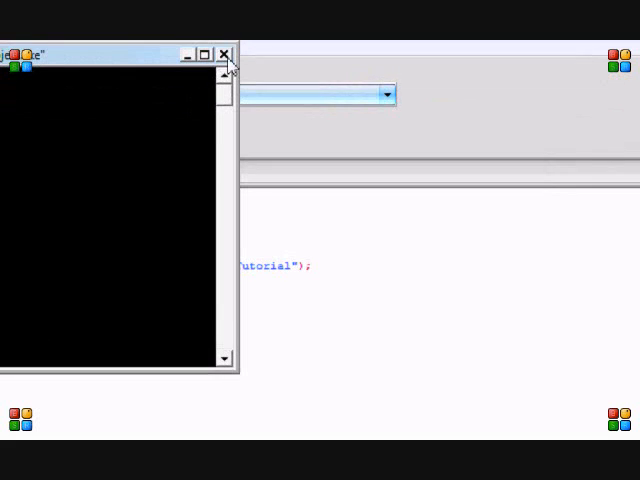
Build and run the project, view the black Tutorial window, then close it and the console.
{"action": "left_click", "coordinate": [228, 54]}
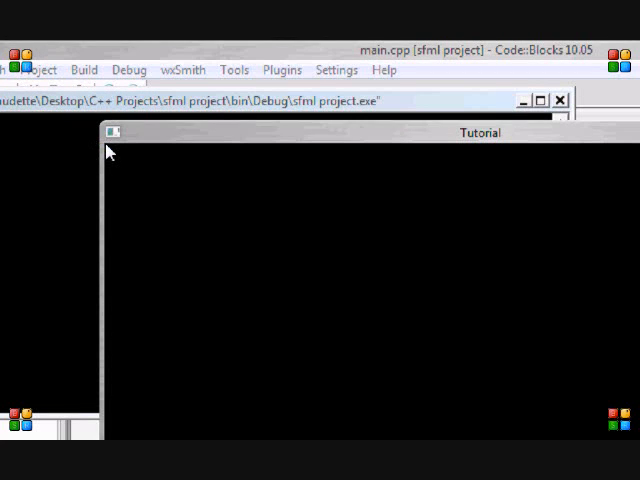
{"action": "left_click_drag", "start_coordinate": [480, 132], "coordinate": [170, 132]}
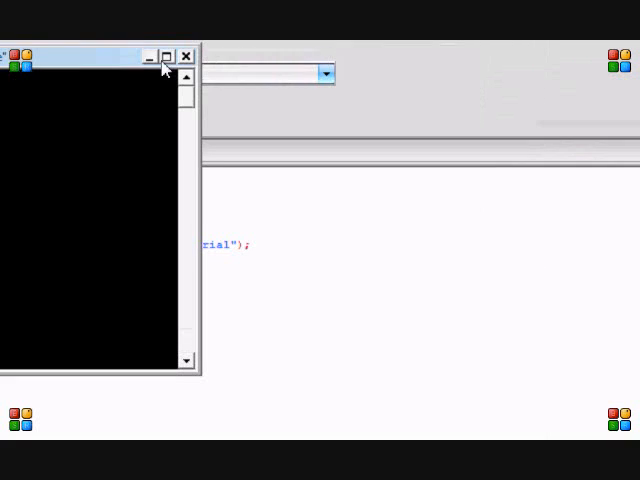
{"action": "left_click", "coordinate": [184, 56]}
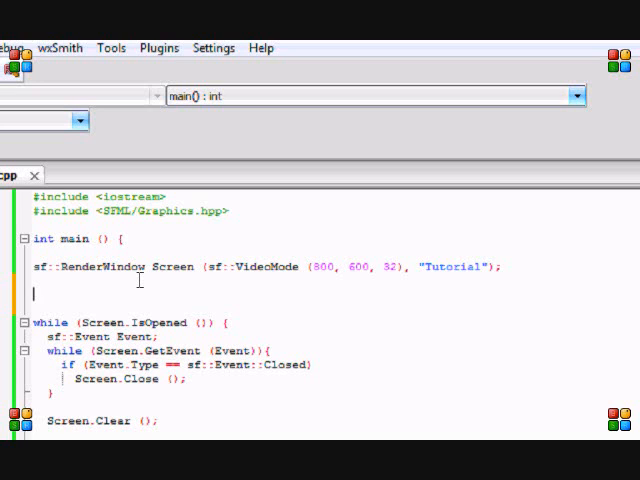
Write a throwaway int x1 = 10; test line above the loop and remove it again.
{"action": "type", "text": "int"}
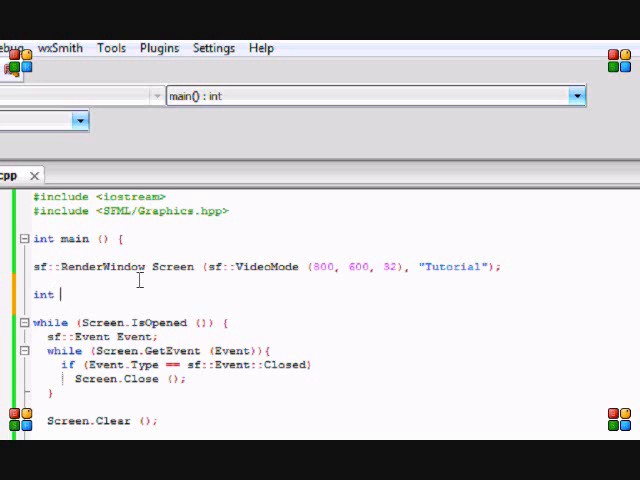
{"action": "type", "text": "x;"}
{"action": "type", "text": "x ="}
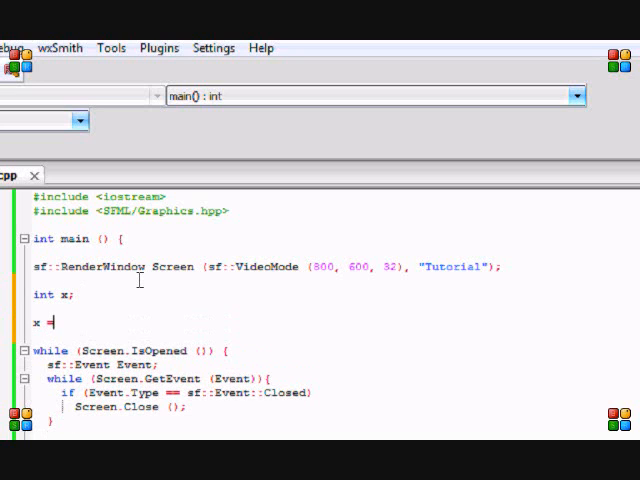
{"action": "type", "text": "1"}
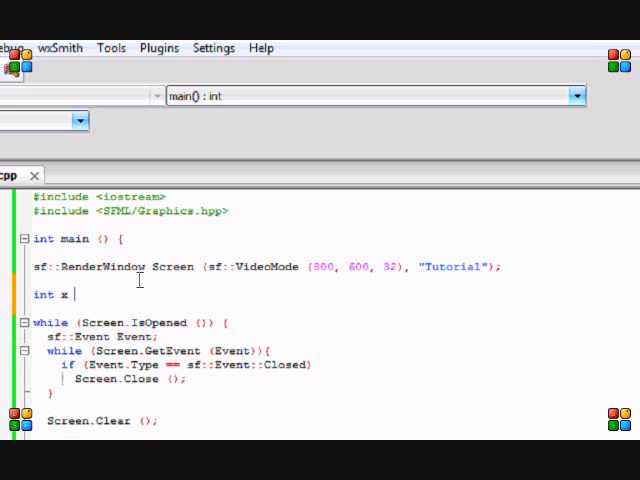
{"action": "type", "text": "= 10;"}
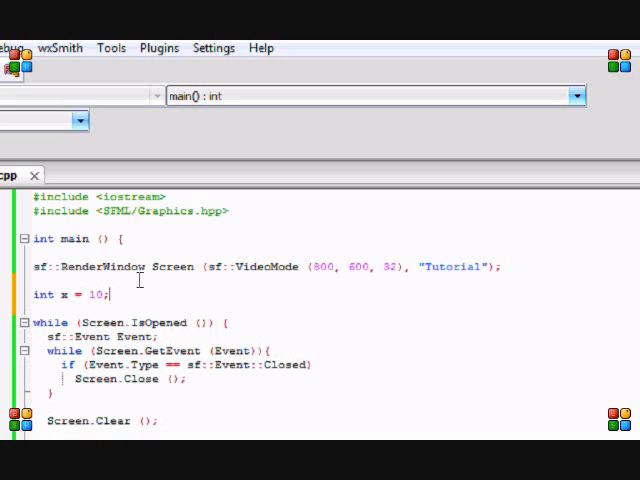
{"action": "key", "text": "BackSpace"}
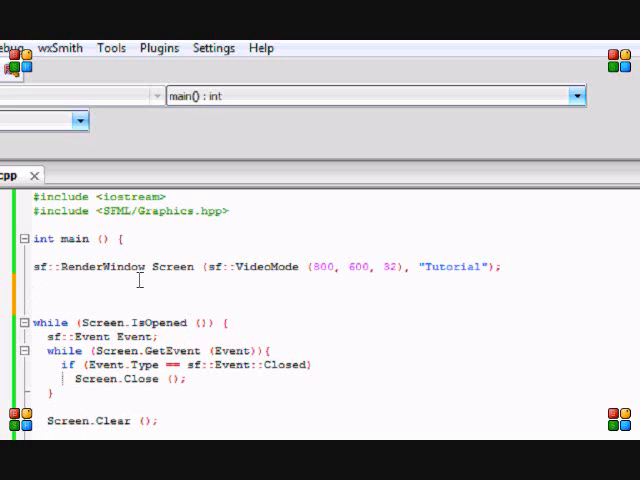
Declare sf::Shape Rect = sf::Shape::Rectangle () above the while loop.
{"action": "type", "text": "sf::Shape"}
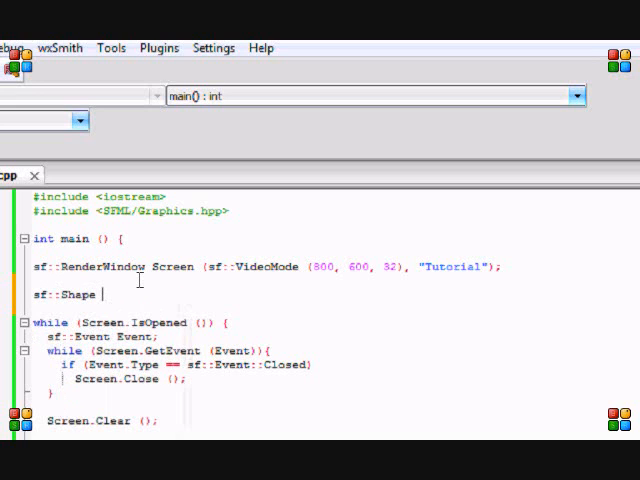
{"action": "type", "text": "Rect;"}
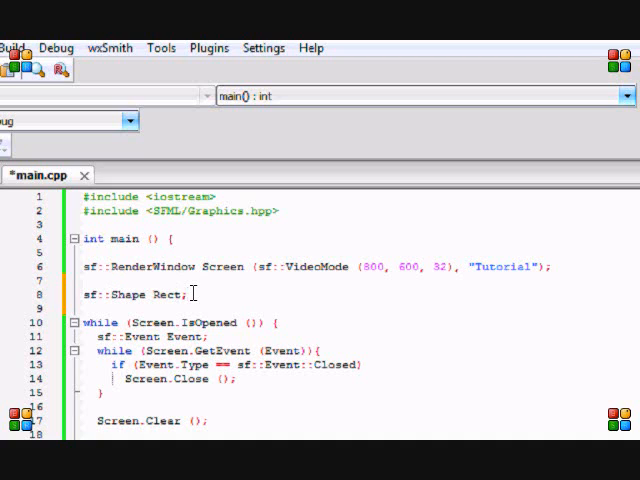
{"action": "type", "text": "="}
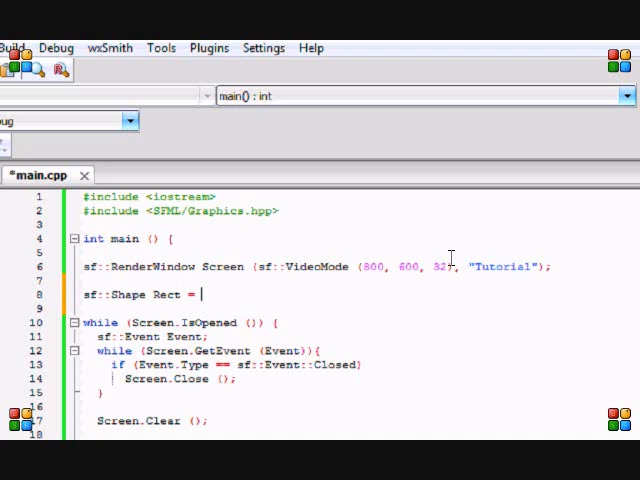
{"action": "type", "text": "sf::Shape::Rectang"}
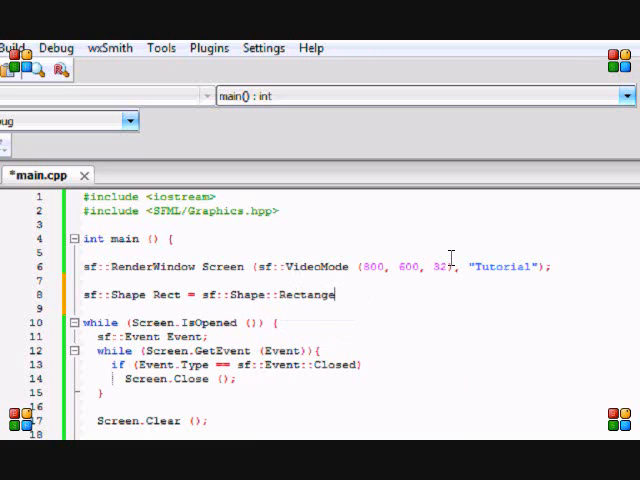
{"action": "type", "text": "e ();"}
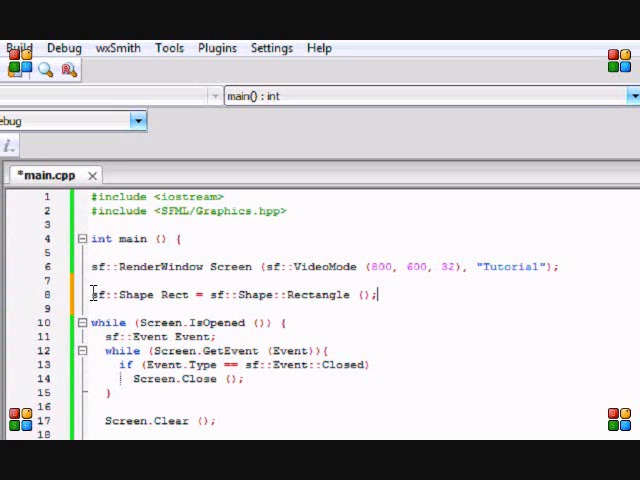
Highlight the words sf, Shape and Rectangle in turn, ending inside the Rectangle parentheses.
{"action": "double_click", "coordinate": [128, 294]}
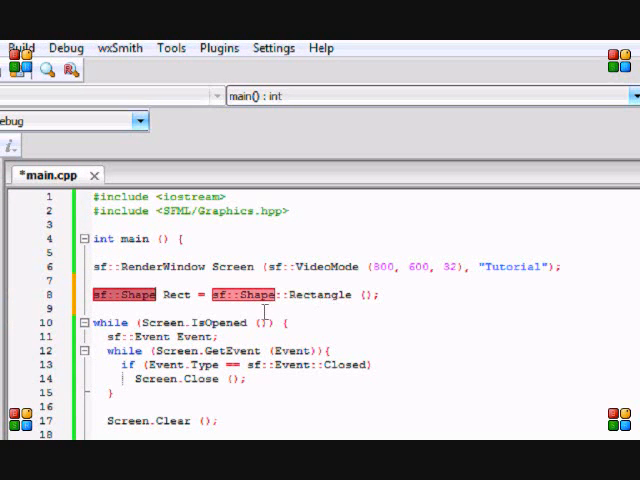
{"action": "left_click", "coordinate": [216, 294]}
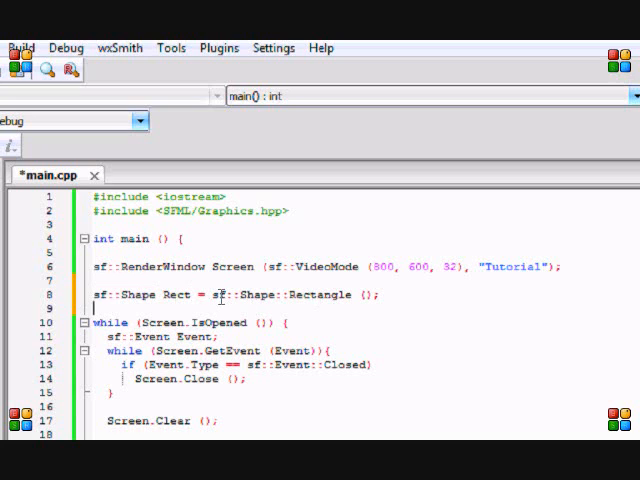
{"action": "double_click", "coordinate": [300, 294]}
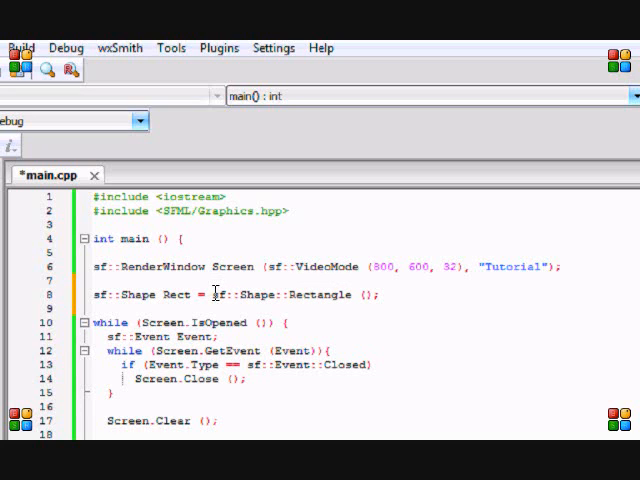
{"action": "double_click", "coordinate": [216, 294]}
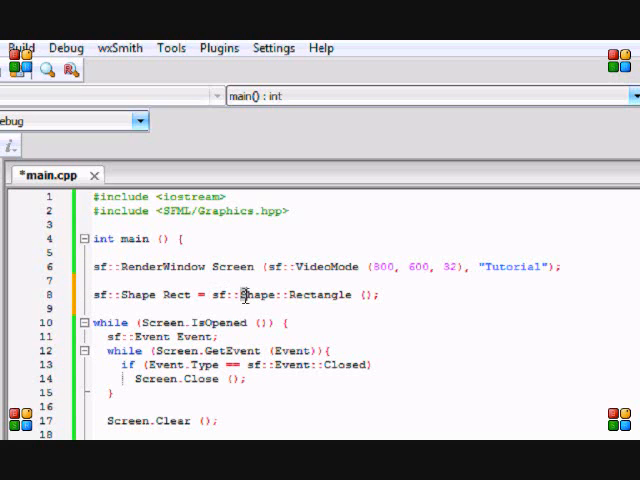
{"action": "double_click", "coordinate": [254, 296]}
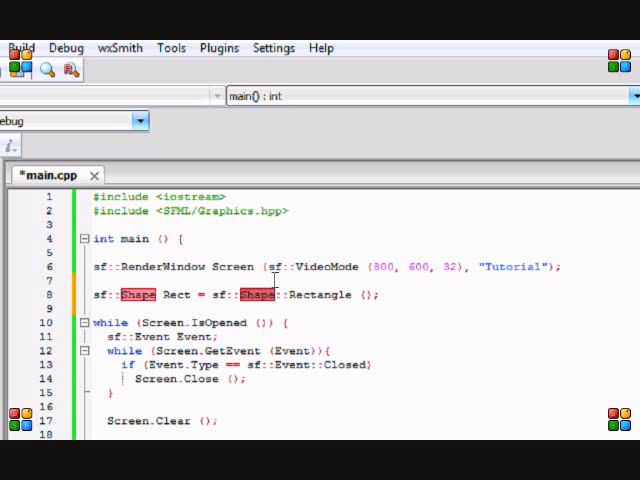
{"action": "double_click", "coordinate": [320, 294]}
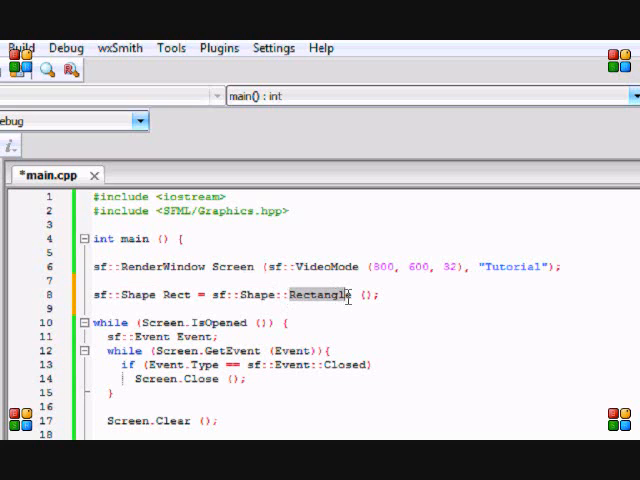
{"action": "double_click", "coordinate": [322, 294]}
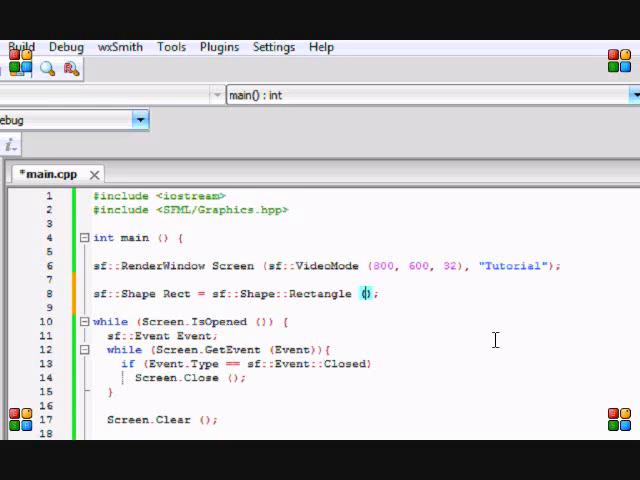
Fill the Rectangle call with placeholders x1, y1, x2, y2, color.
{"action": "type", "text": "x1, x"}
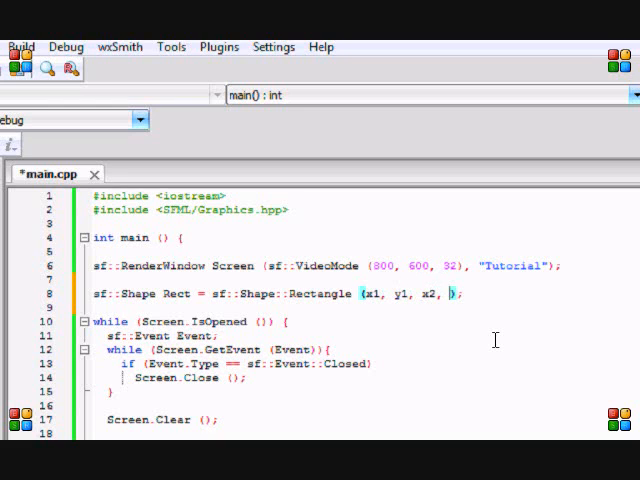
{"action": "type", "text": "y2,"}
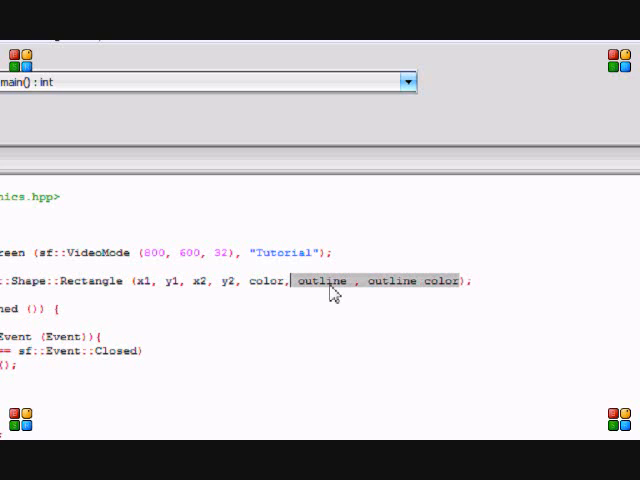
{"action": "mouse_move", "coordinate": [366, 292]}
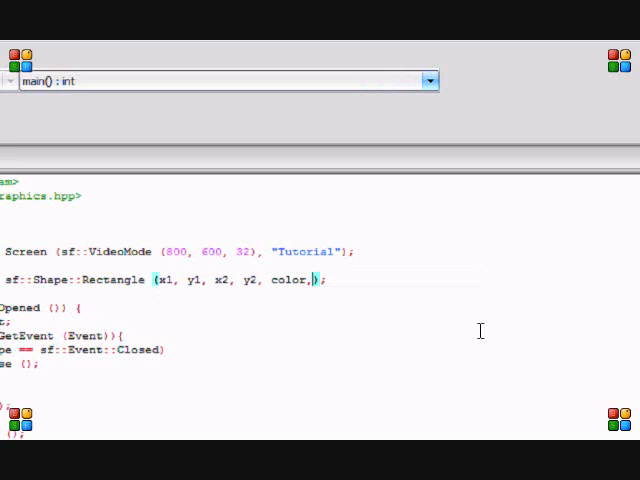
{"action": "key", "text": "Backspace"}
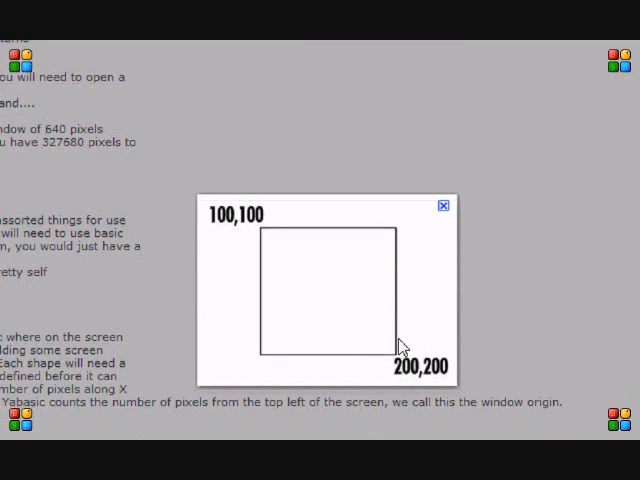
{"action": "mouse_move", "coordinate": [266, 240]}
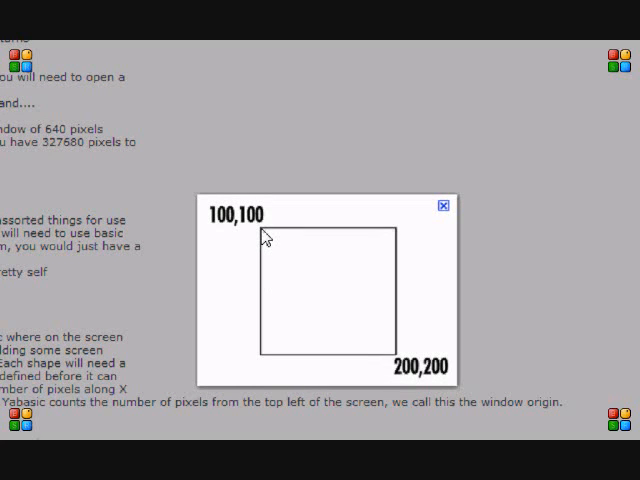
{"action": "mouse_move", "coordinate": [224, 224]}
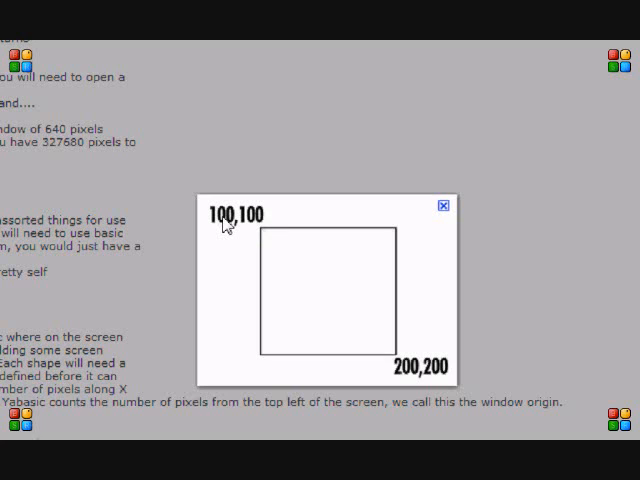
{"action": "mouse_move", "coordinate": [248, 226]}
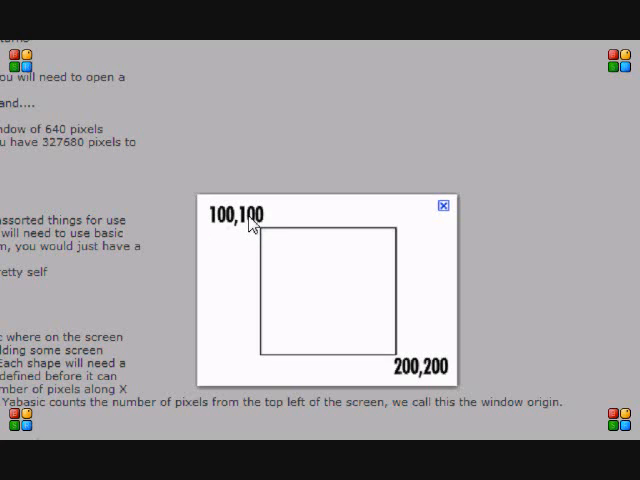
{"action": "mouse_move", "coordinate": [316, 300]}
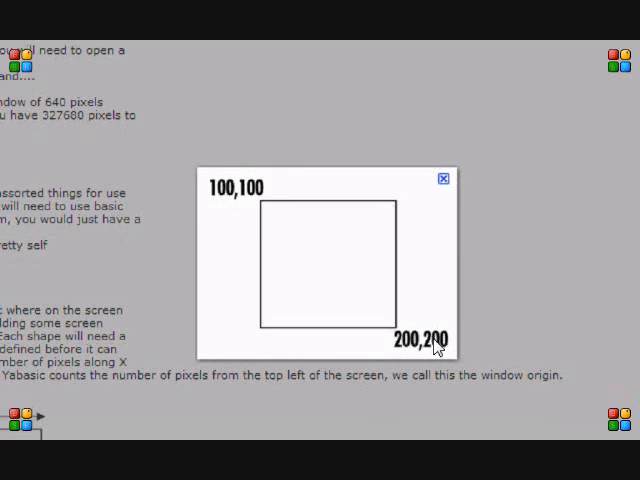
{"action": "mouse_move", "coordinate": [268, 210]}
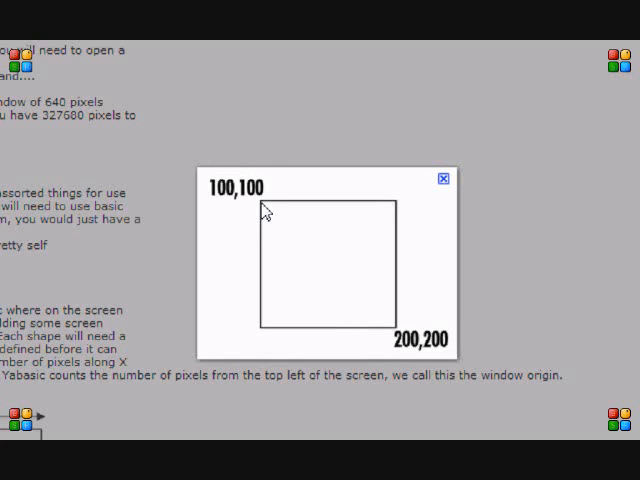
{"action": "mouse_move", "coordinate": [396, 336]}
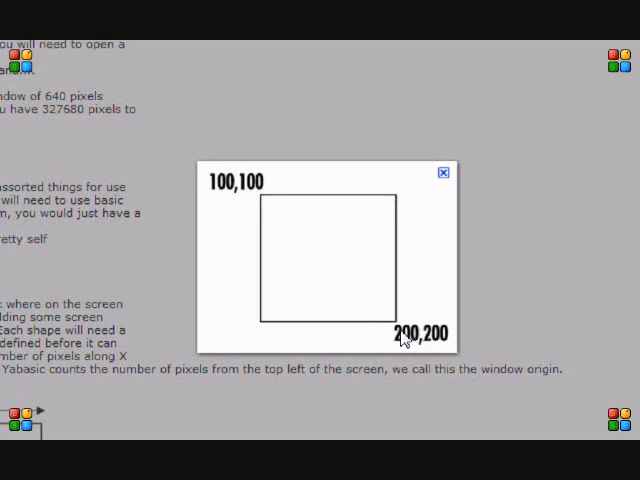
{"action": "mouse_move", "coordinate": [264, 204]}
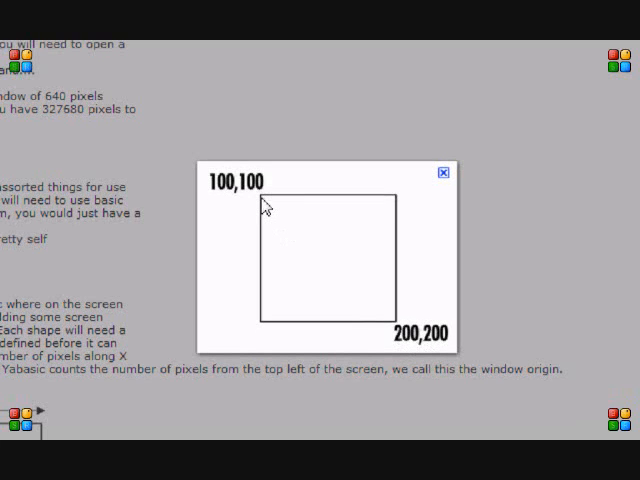
{"action": "mouse_move", "coordinate": [278, 204]}
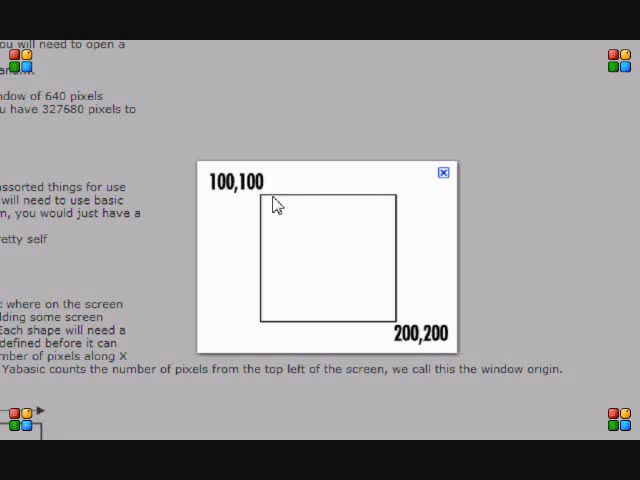
{"action": "mouse_move", "coordinate": [272, 196]}
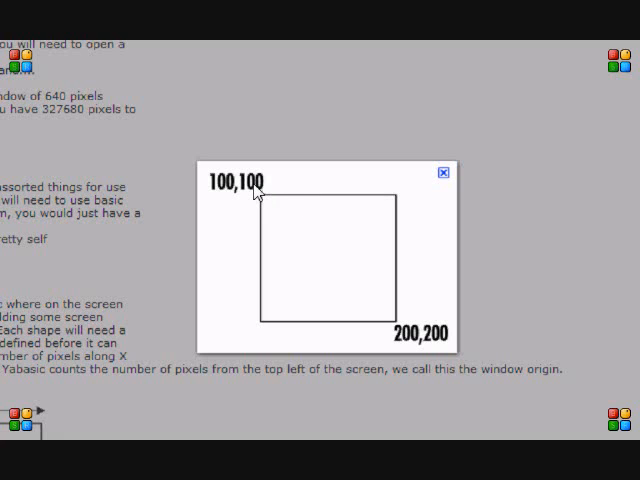
{"action": "mouse_move", "coordinate": [444, 344]}
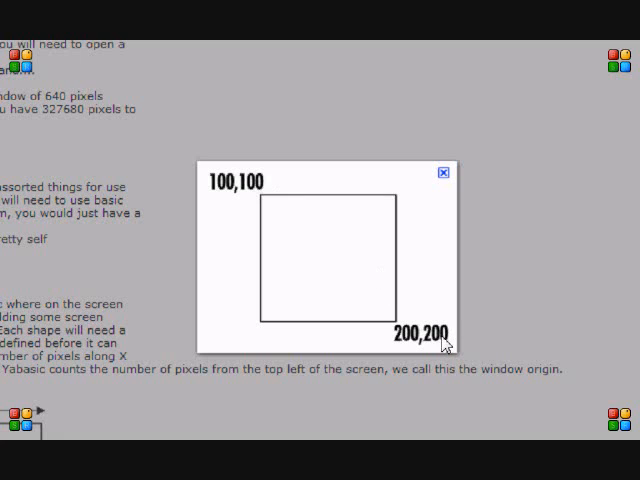
{"action": "mouse_move", "coordinate": [262, 200]}
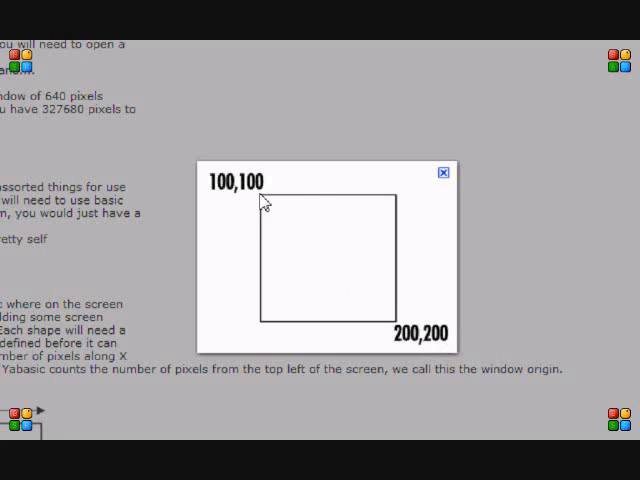
{"action": "mouse_move", "coordinate": [296, 200]}
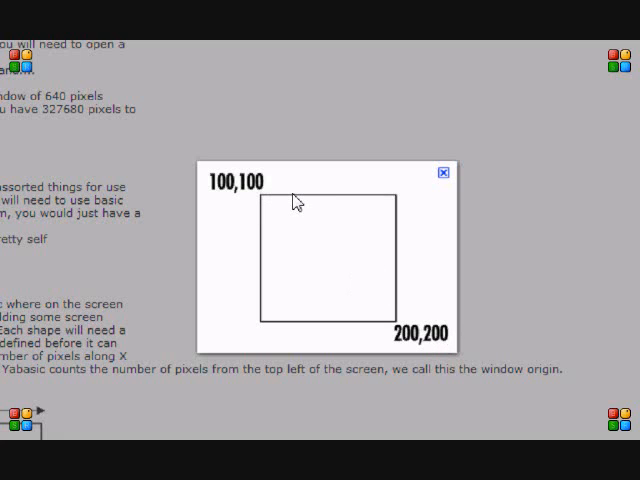
{"action": "mouse_move", "coordinate": [292, 234]}
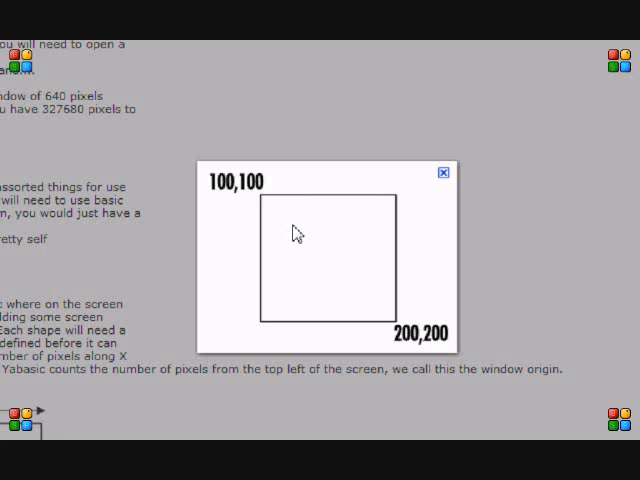
{"action": "mouse_move", "coordinate": [264, 204]}
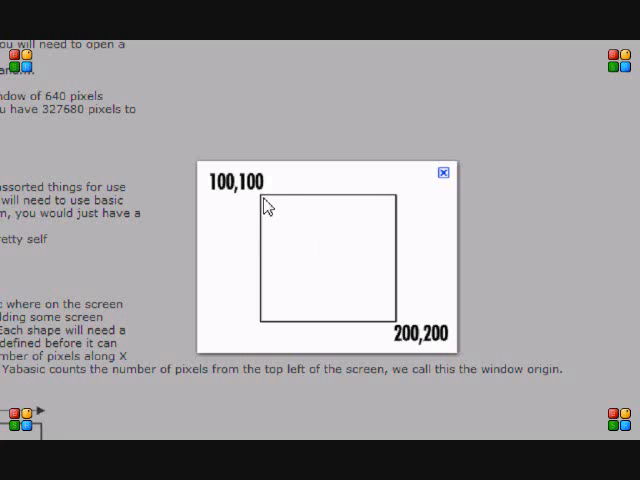
{"action": "mouse_move", "coordinate": [398, 332]}
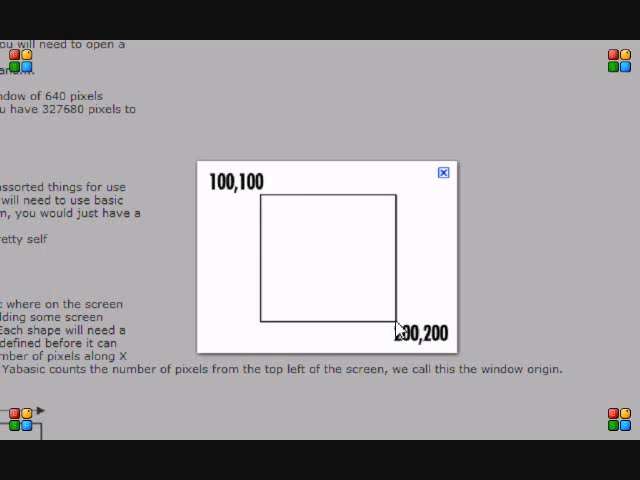
{"action": "mouse_move", "coordinate": [304, 332]}
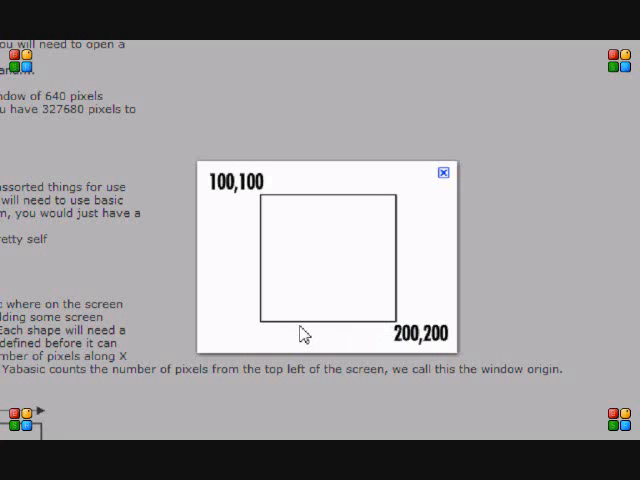
{"action": "mouse_move", "coordinate": [408, 304]}
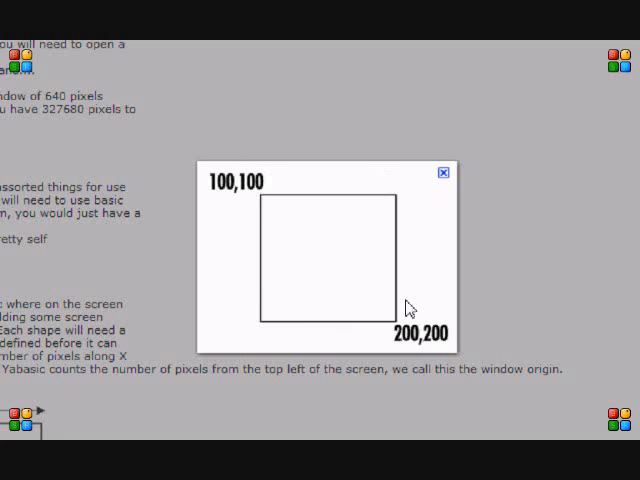
{"action": "mouse_move", "coordinate": [402, 318]}
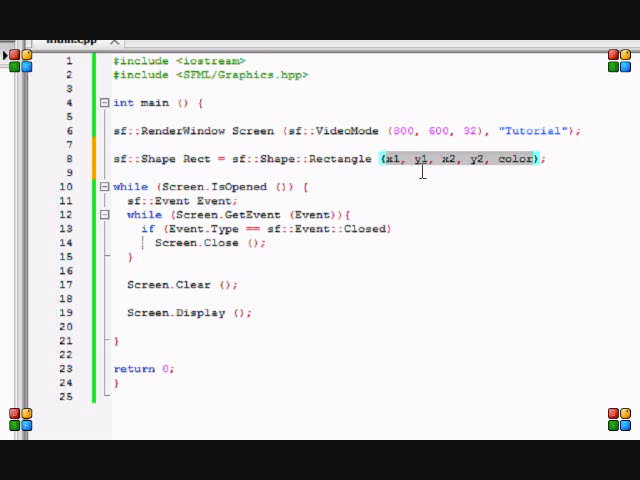
Replace the placeholders with 0, 0, 10, 10, sf::Color::Red.
{"action": "type", "text": "0, 0,"}
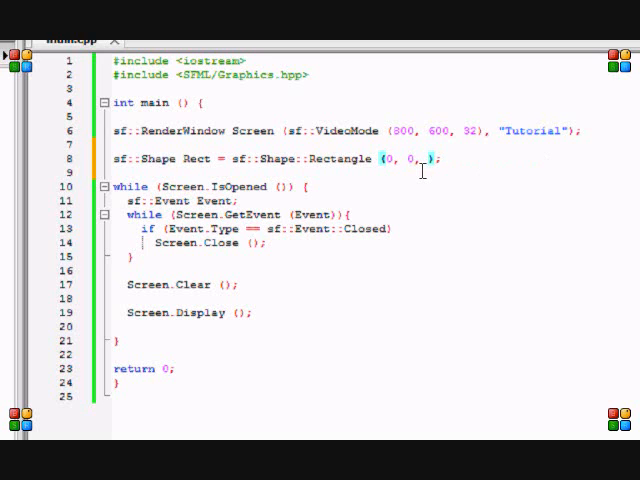
{"action": "type", "text": "10,"}
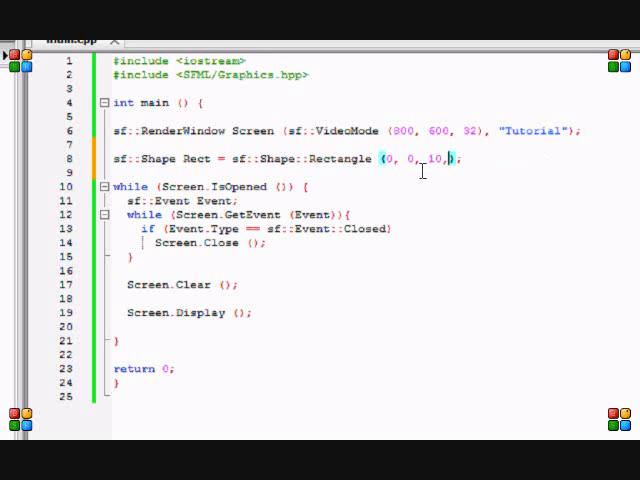
{"action": "type", "text": "10, sf"}
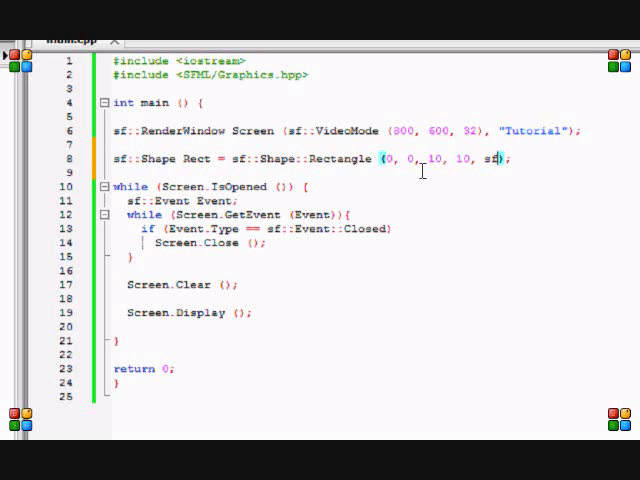
{"action": "type", "text": "f::Color::"}
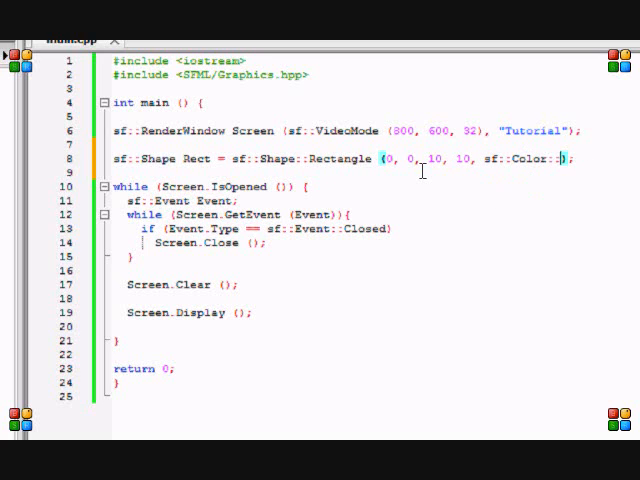
{"action": "type", "text": "Red"}
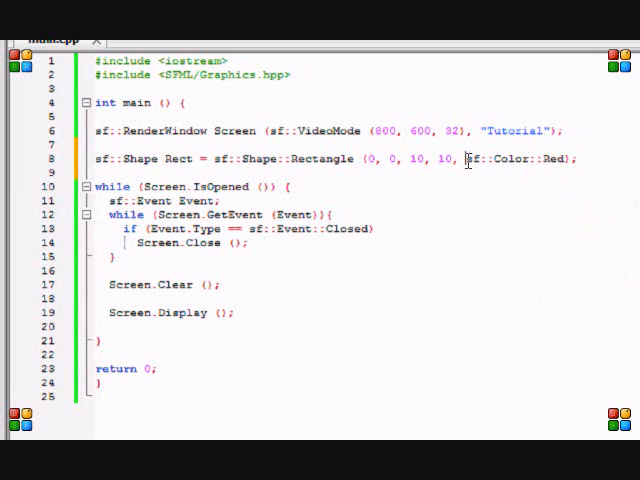
Add Screen.Draw (Rect between Screen.Clear () and Screen.Display ().
{"action": "double_click", "coordinate": [478, 160]}
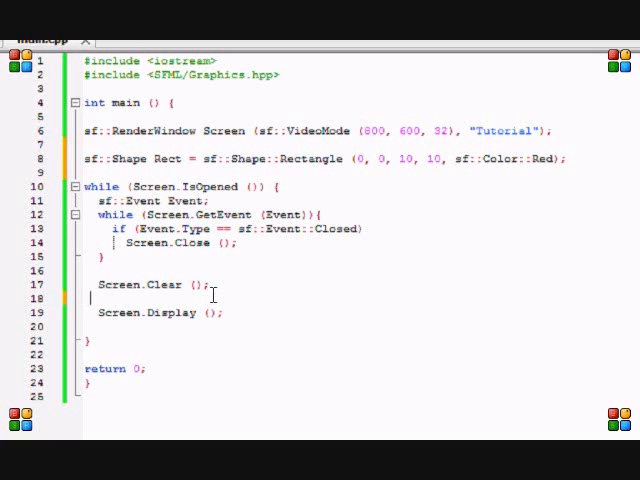
{"action": "type", "text": "Screen.Dra"}
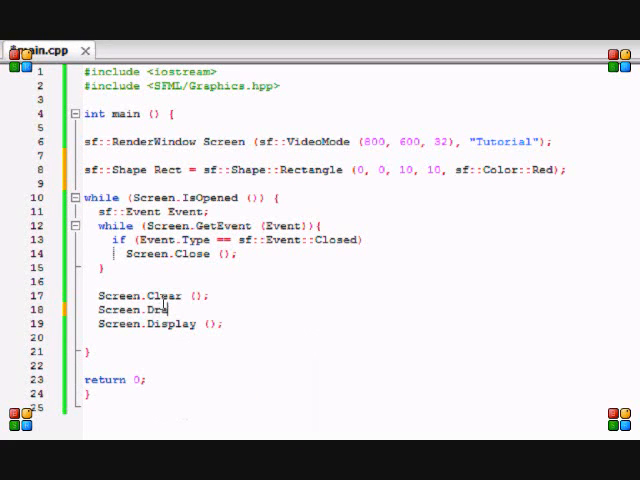
{"action": "type", "text": "(Rect"}
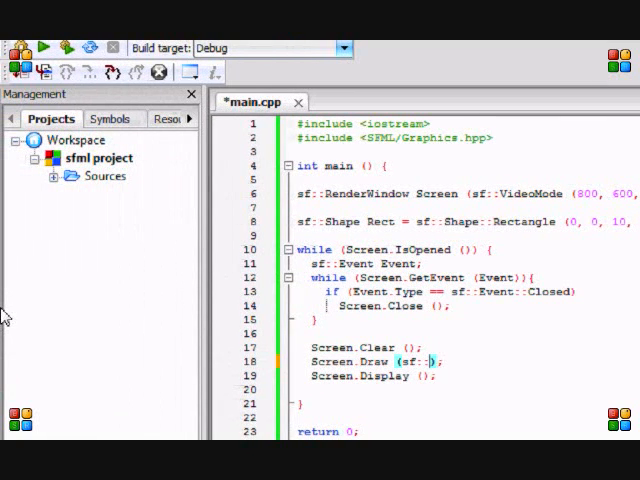
Write sf::Shape::Rectangle (50, 50, 250, 250, ... inline inside Screen.Draw.
{"action": "type", "text": "Shape::"}
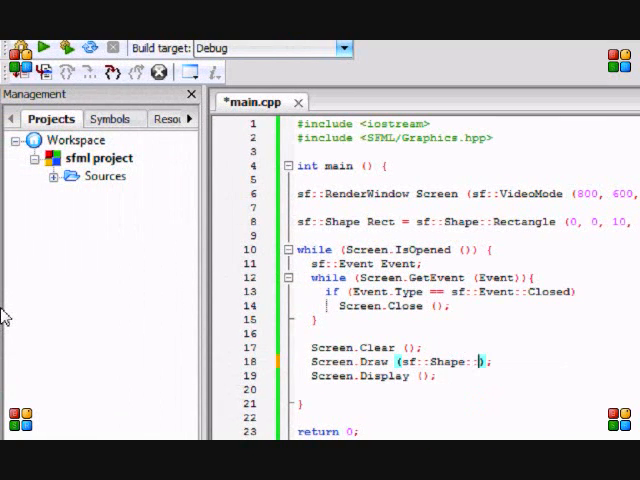
{"action": "type", "text": "Rectangle ("}
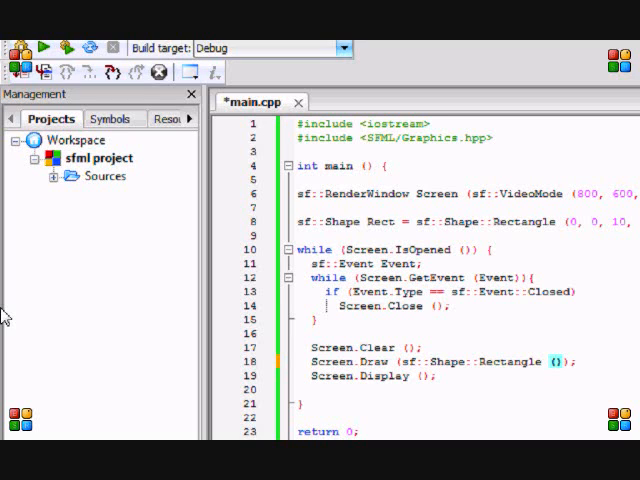
{"action": "type", "text": "50, 50,"}
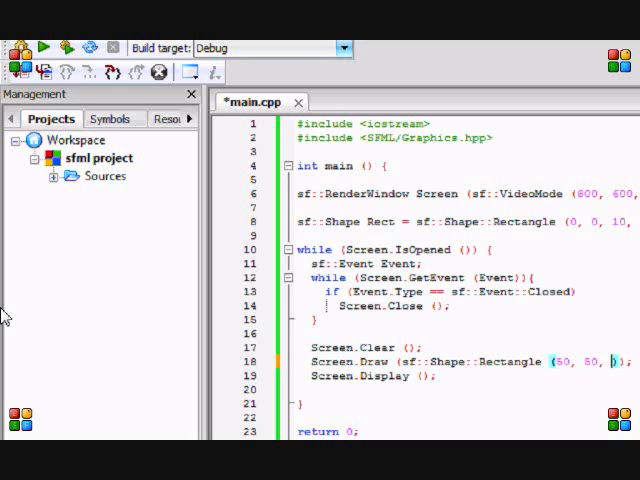
{"action": "type", "text": "250, 250, sf::Color::Blue"}
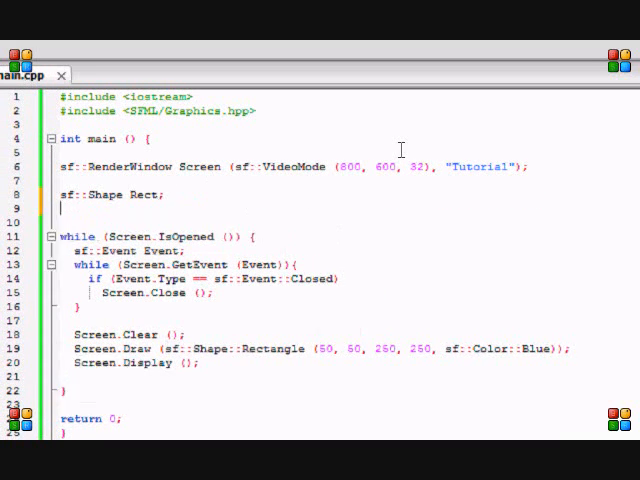
Begin a new statement with Rect below the bare sf::Shape Rect declaration.
{"action": "type", "text": "Rect"}
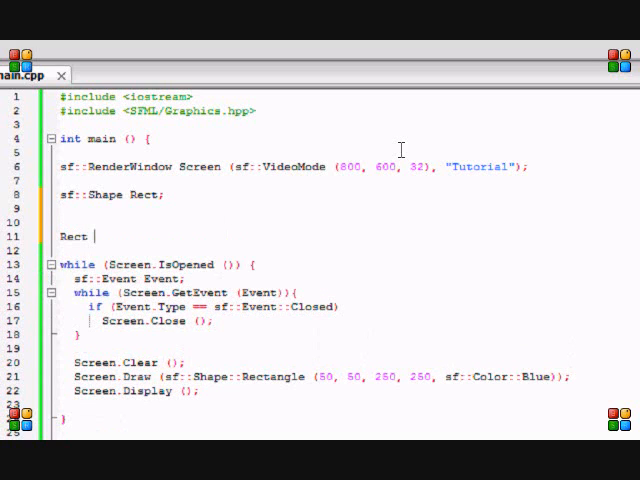